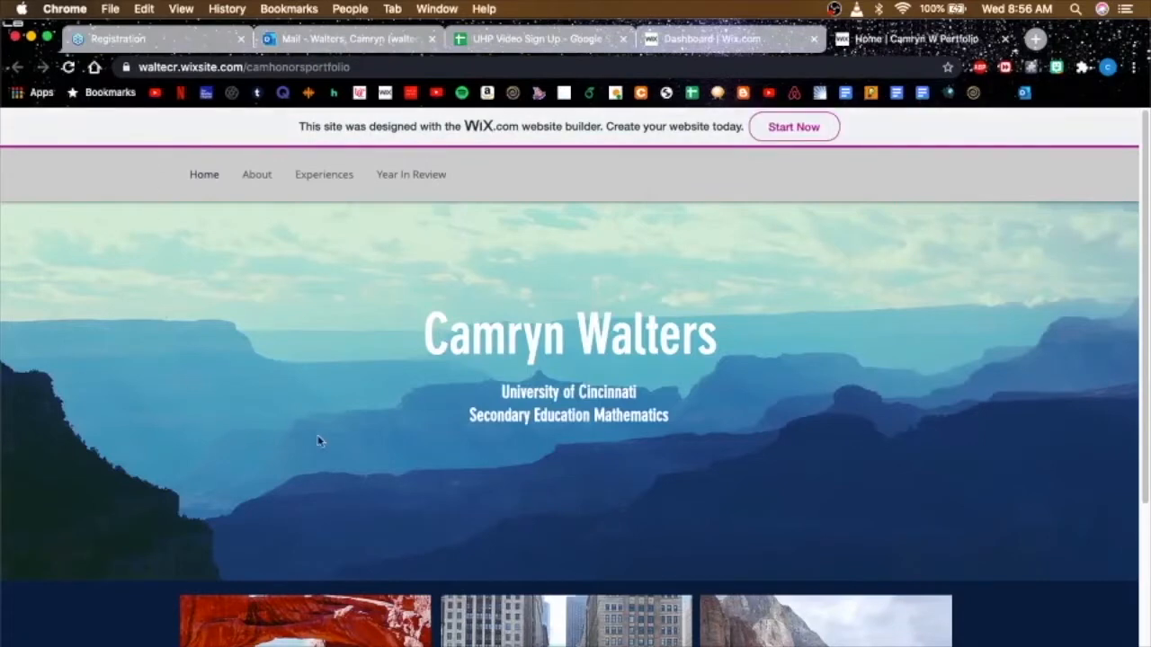
Step: Open the Outline of Experiences page from the Experiences menu
scroll("down", 3)
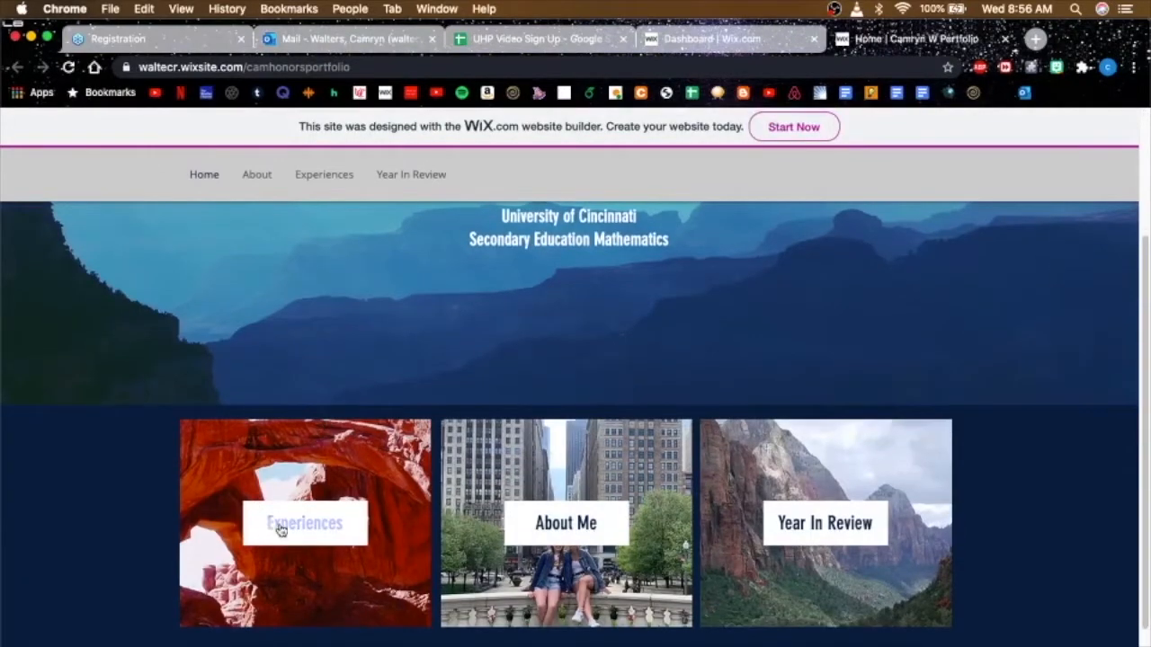
mouse_move(295, 521)
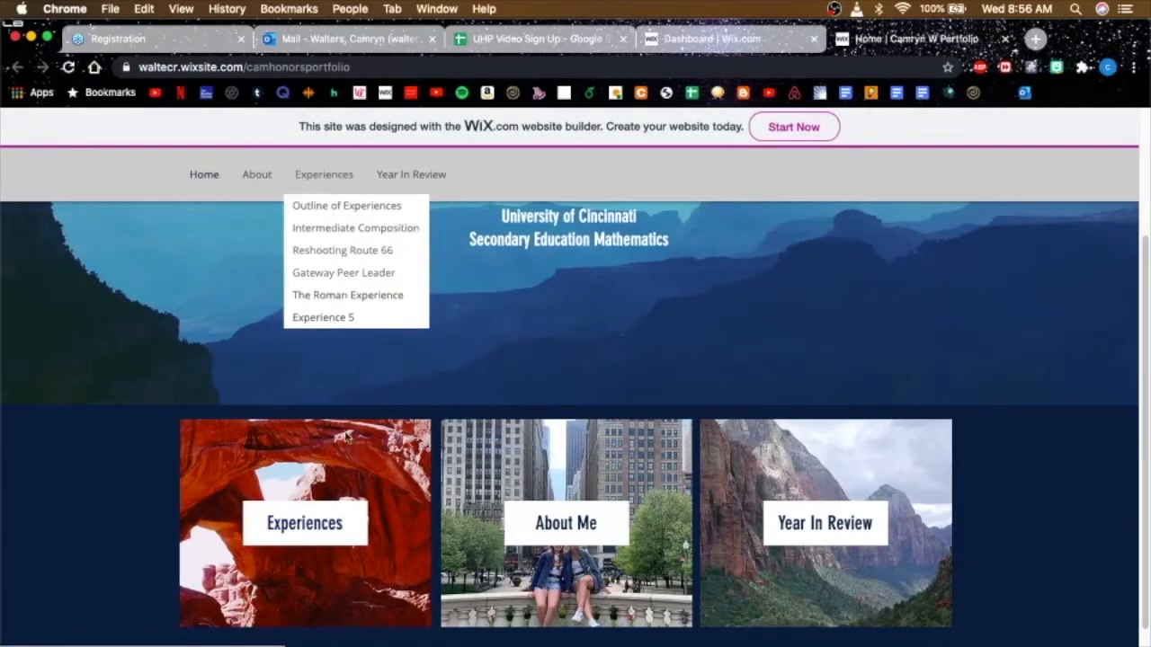
mouse_move(259, 186)
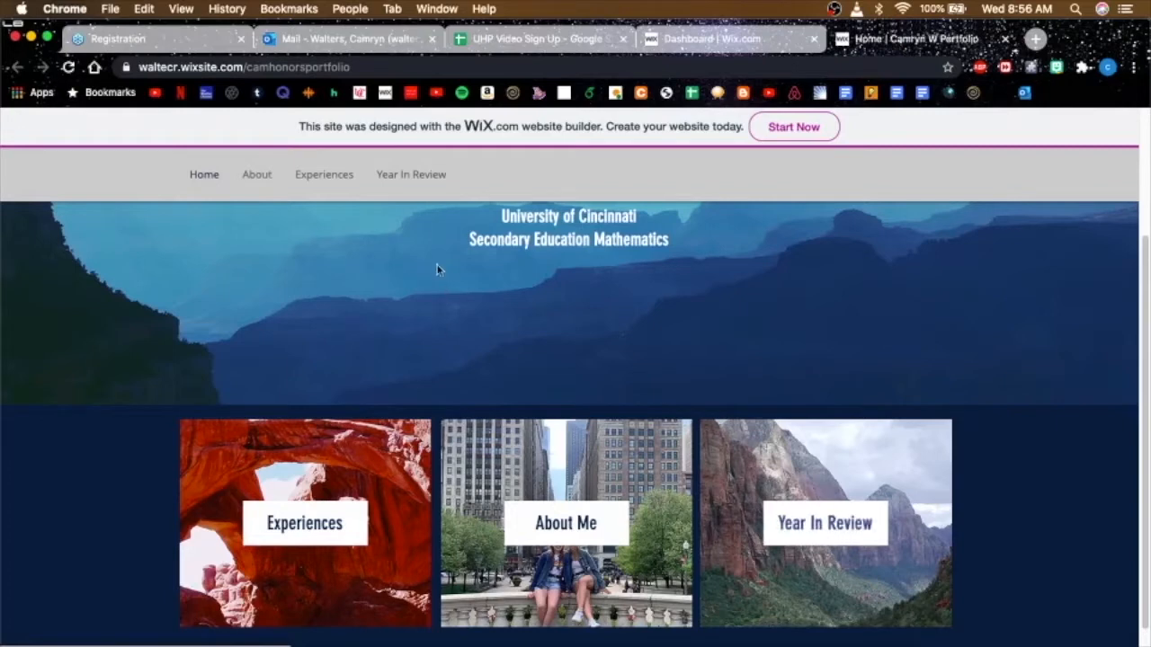
mouse_move(316, 166)
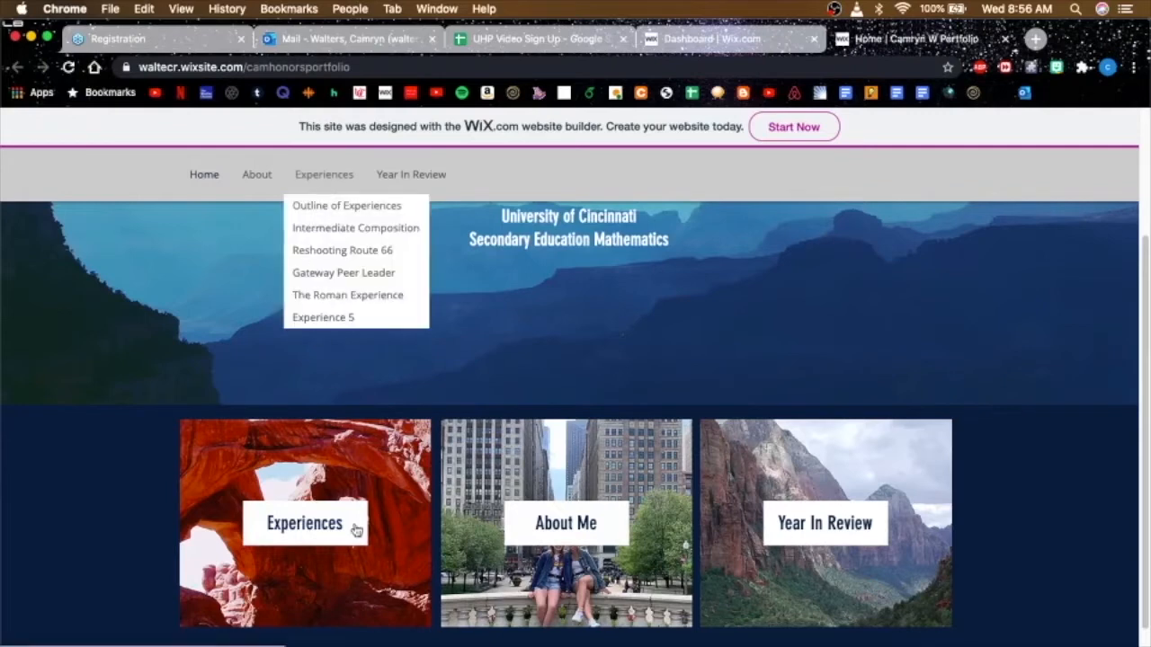
mouse_move(322, 205)
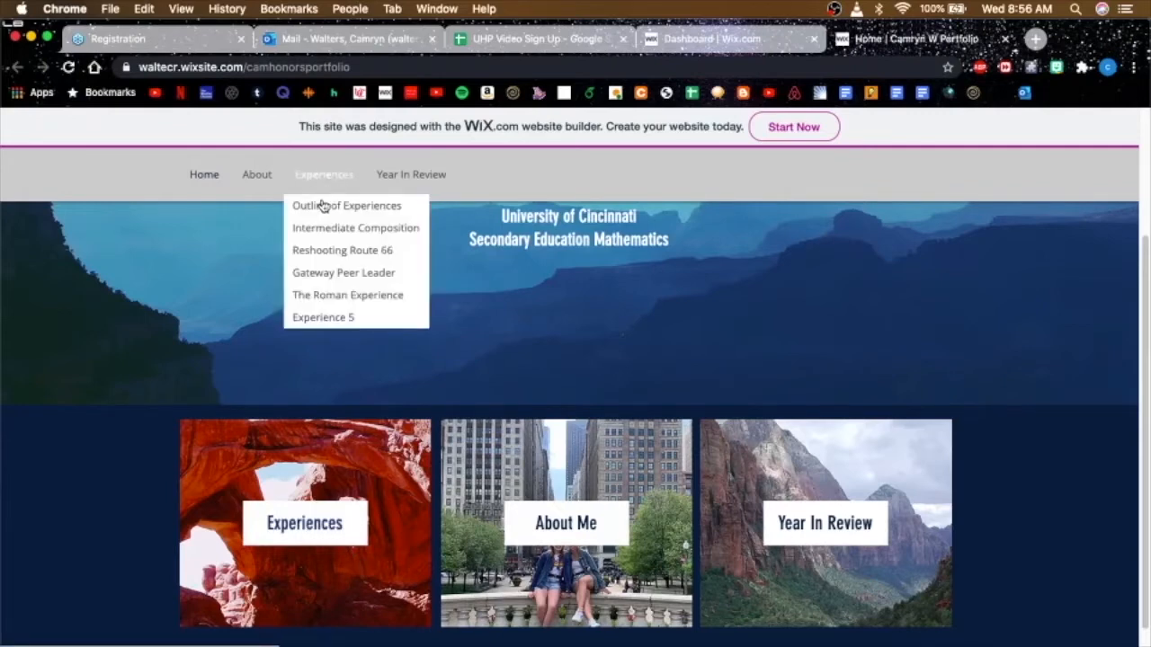
left_click(347, 205)
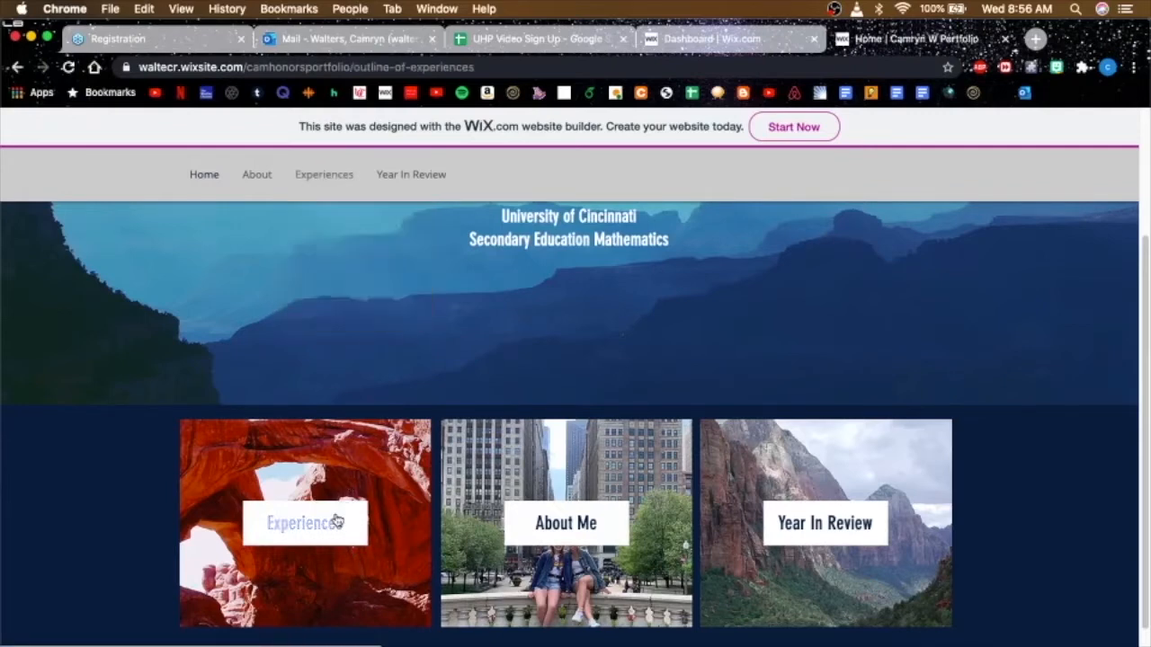
left_click(304, 521)
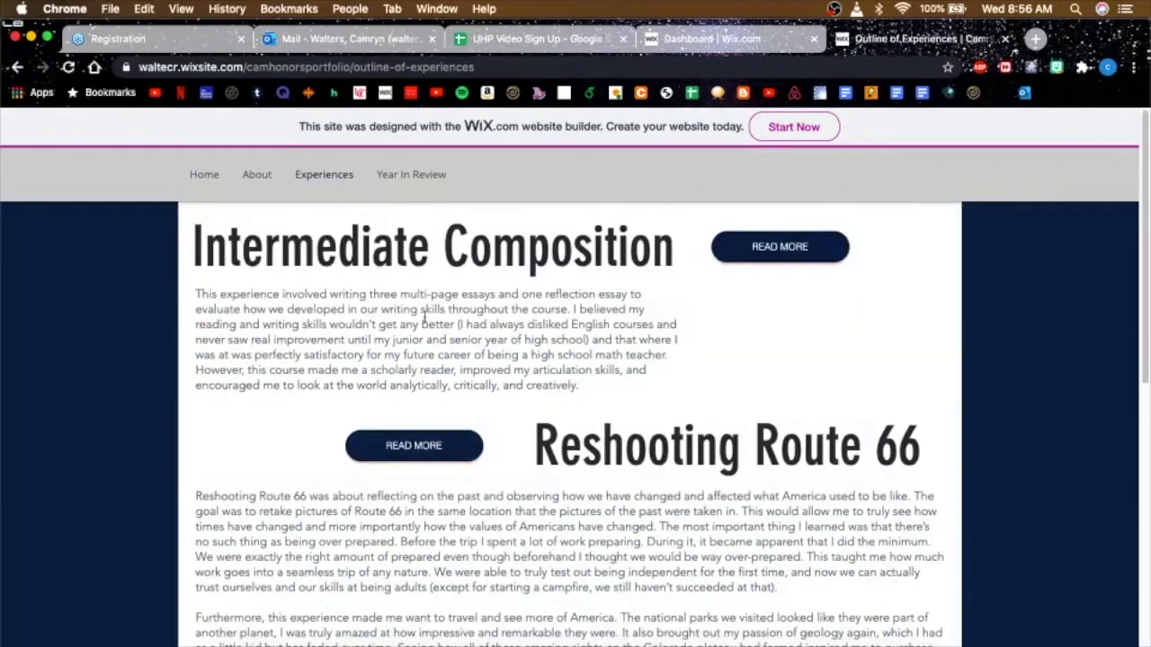
Step: Highlight part of the Intermediate Composition description and scroll through the experiences list
left_click_drag(247, 309, 414, 354)
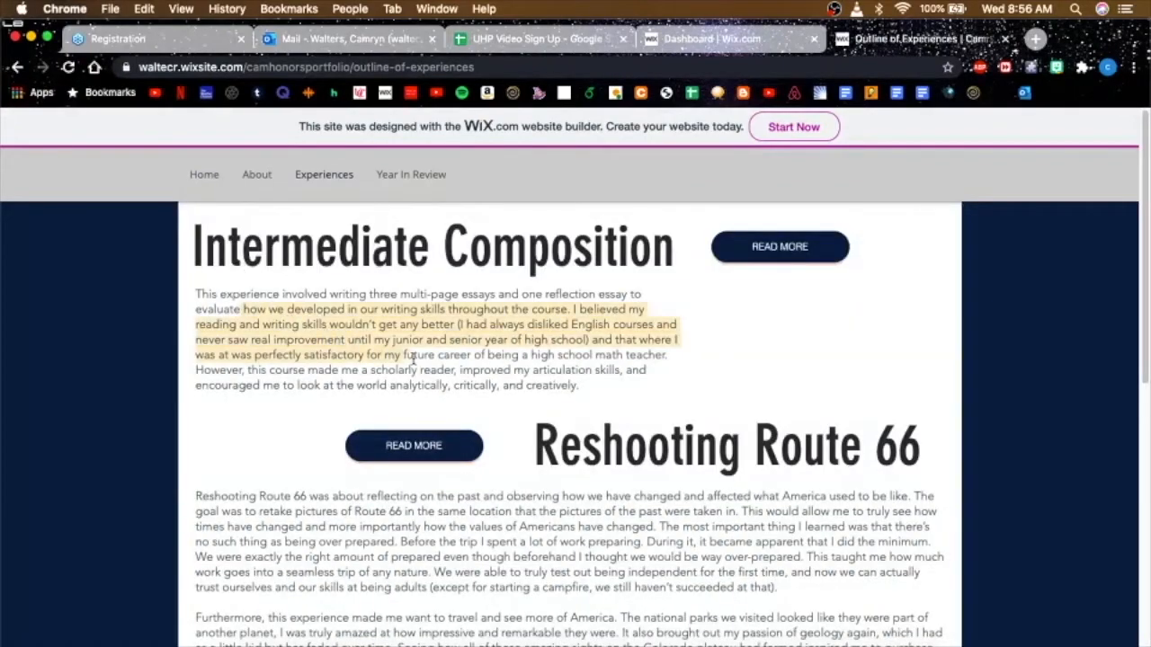
scroll("down", 3)
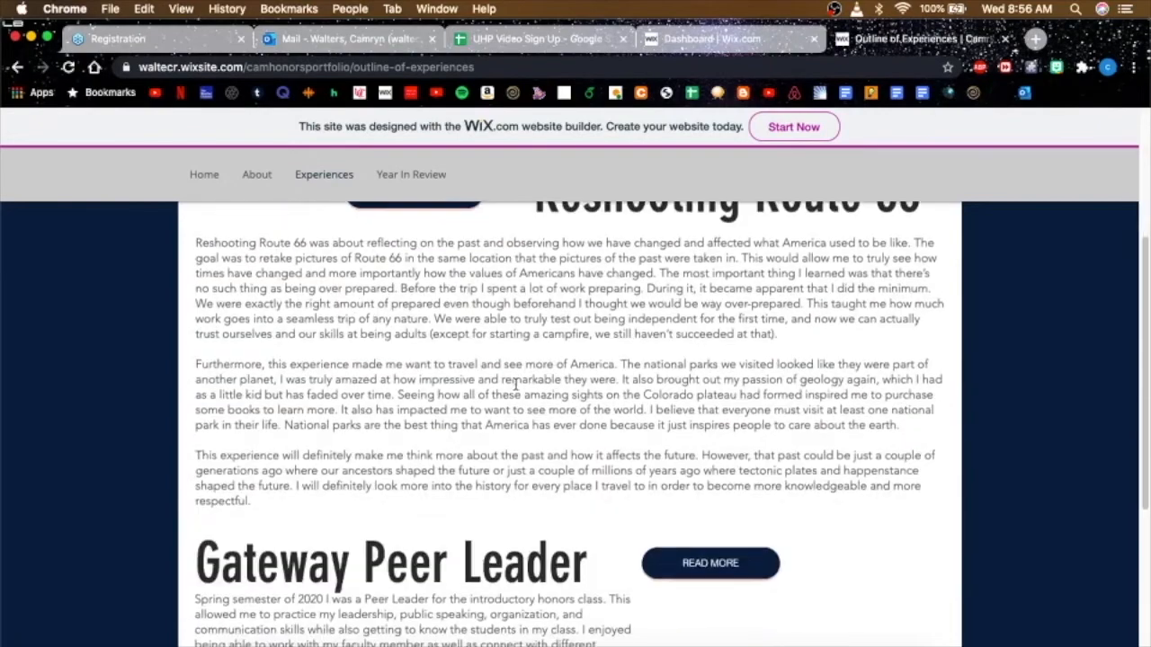
scroll("down", 3)
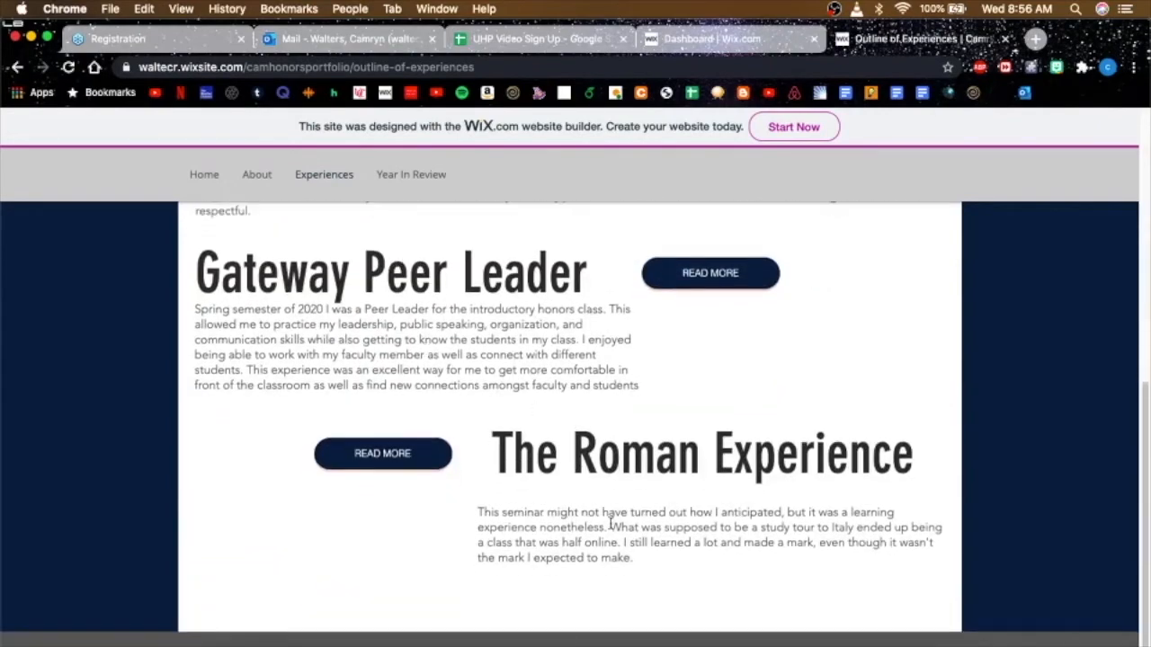
scroll("up", 3)
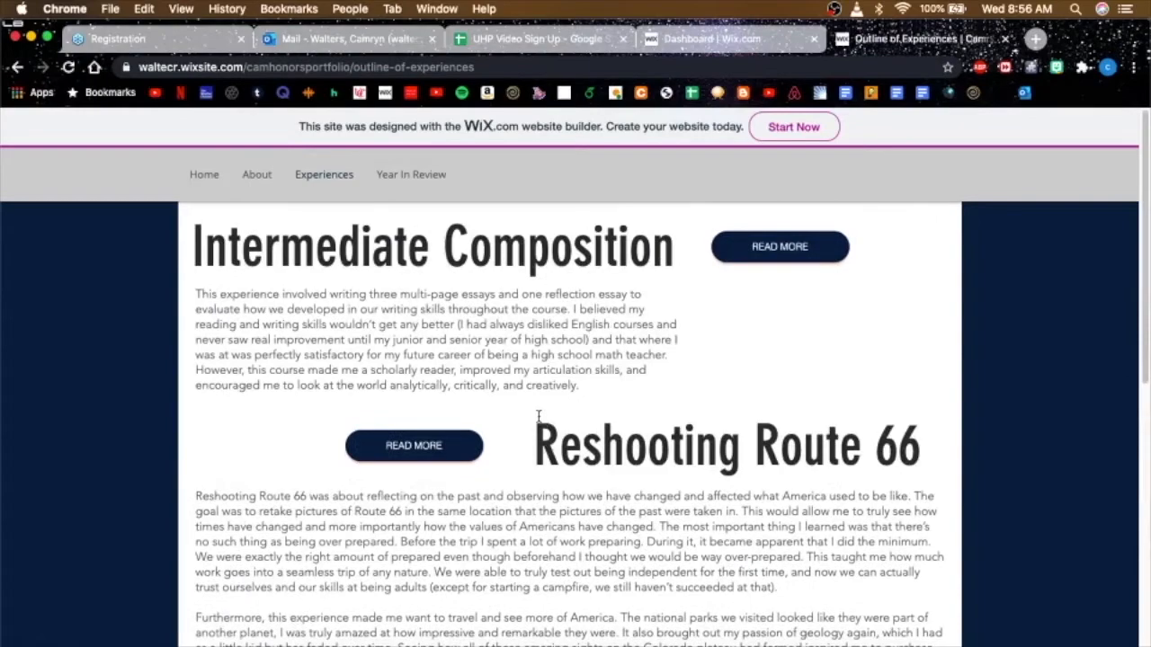
mouse_move(587, 289)
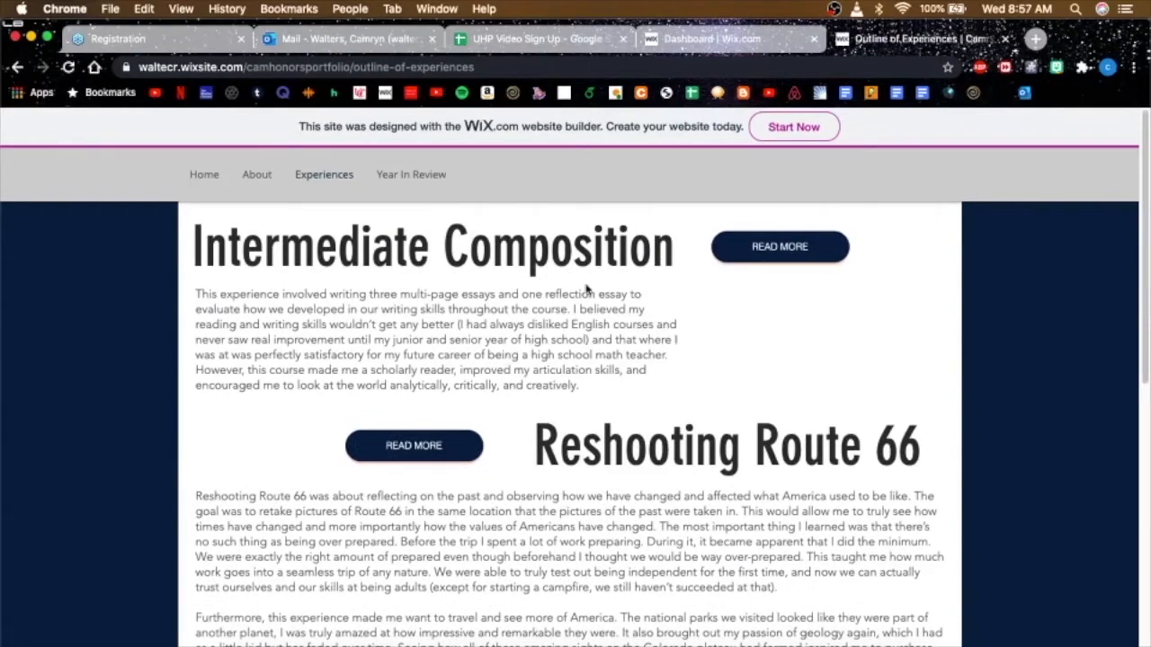
scroll("down", 3)
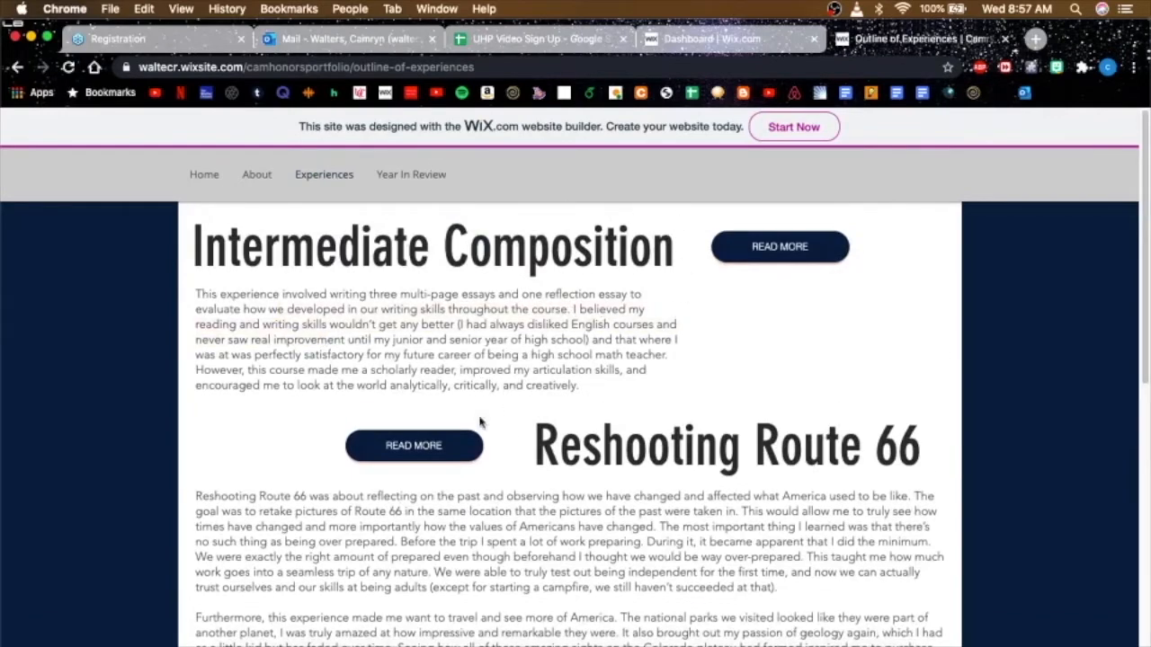
mouse_move(770, 255)
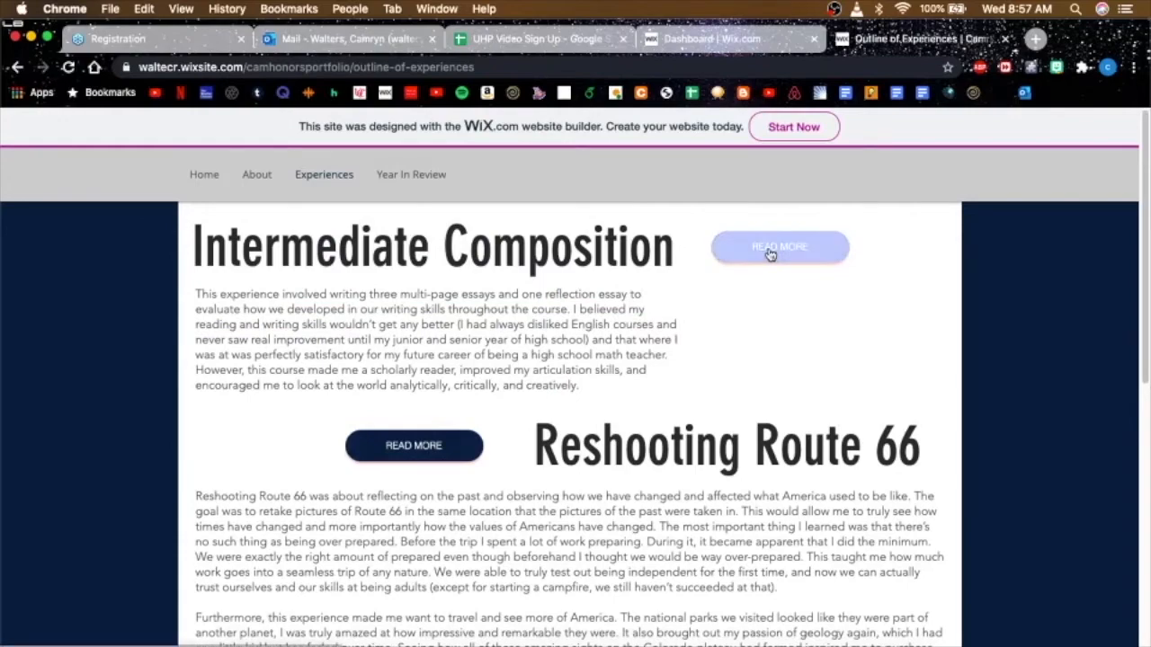
Step: Open the Intermediate Composition Showcase via READ MORE and scroll through its reflection essay
left_click(779, 246)
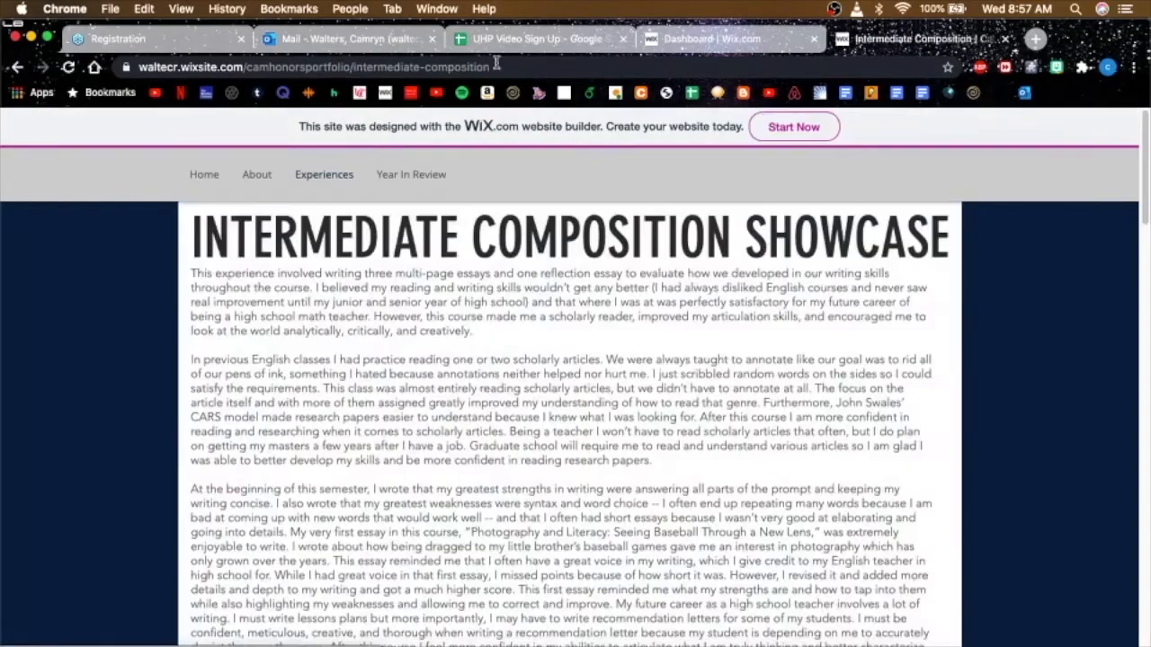
scroll("down", 3)
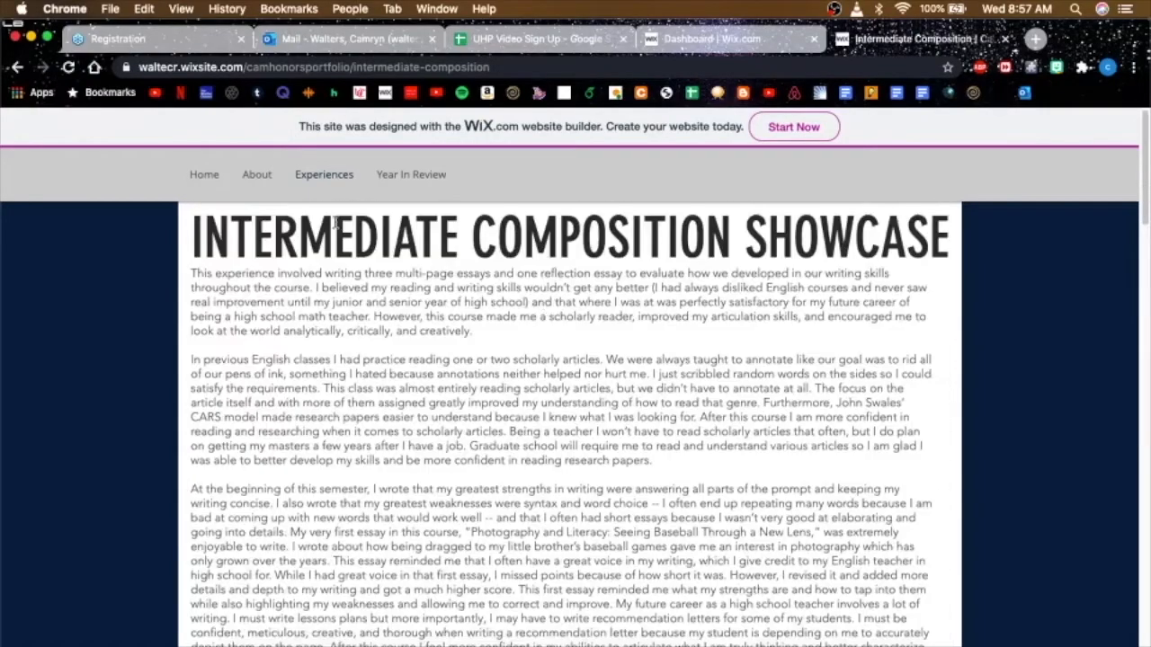
left_click(323, 175)
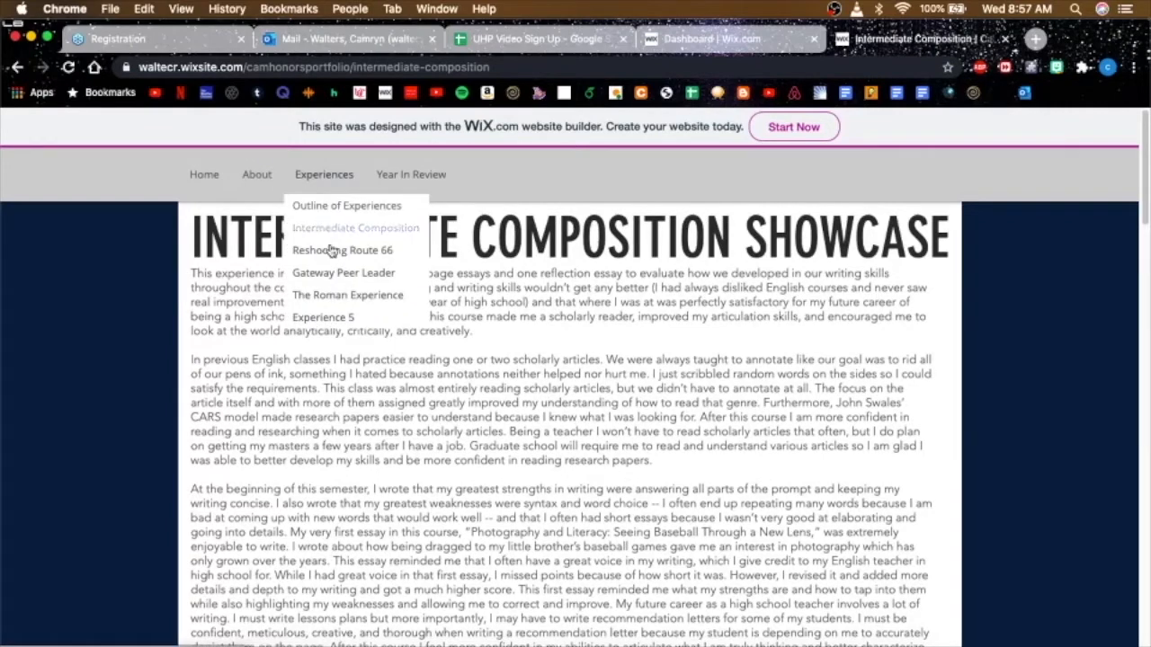
Step: Go from the Experiences page to Year In Review, showing Year 1, Year 2 and Year 3
left_click(323, 175)
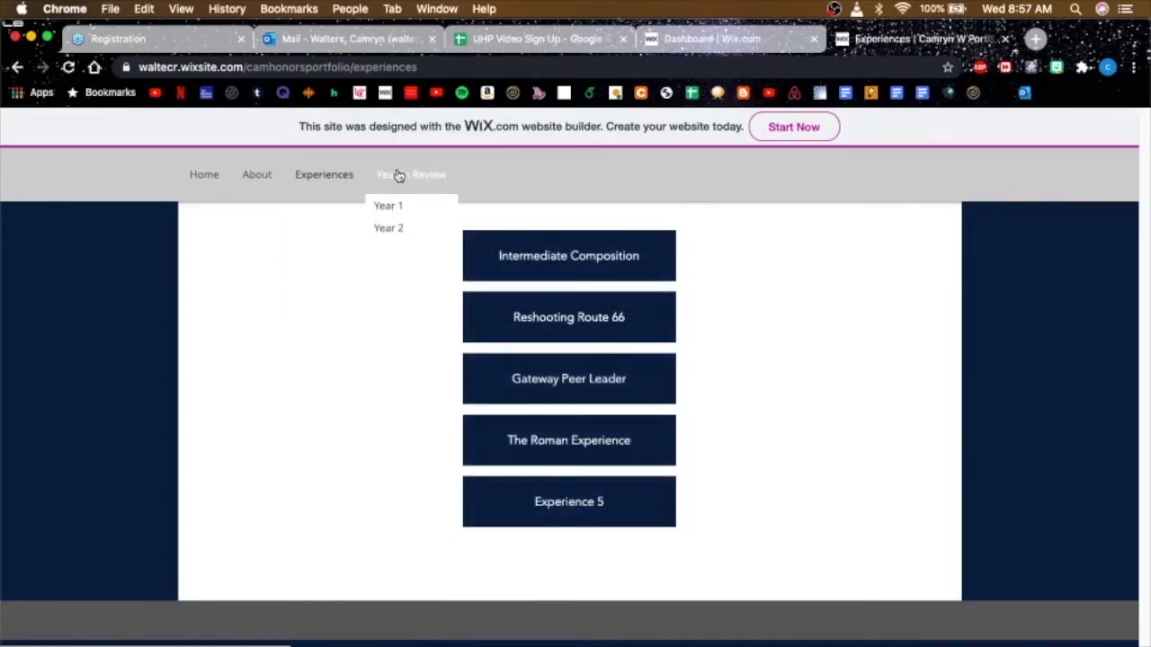
left_click(411, 175)
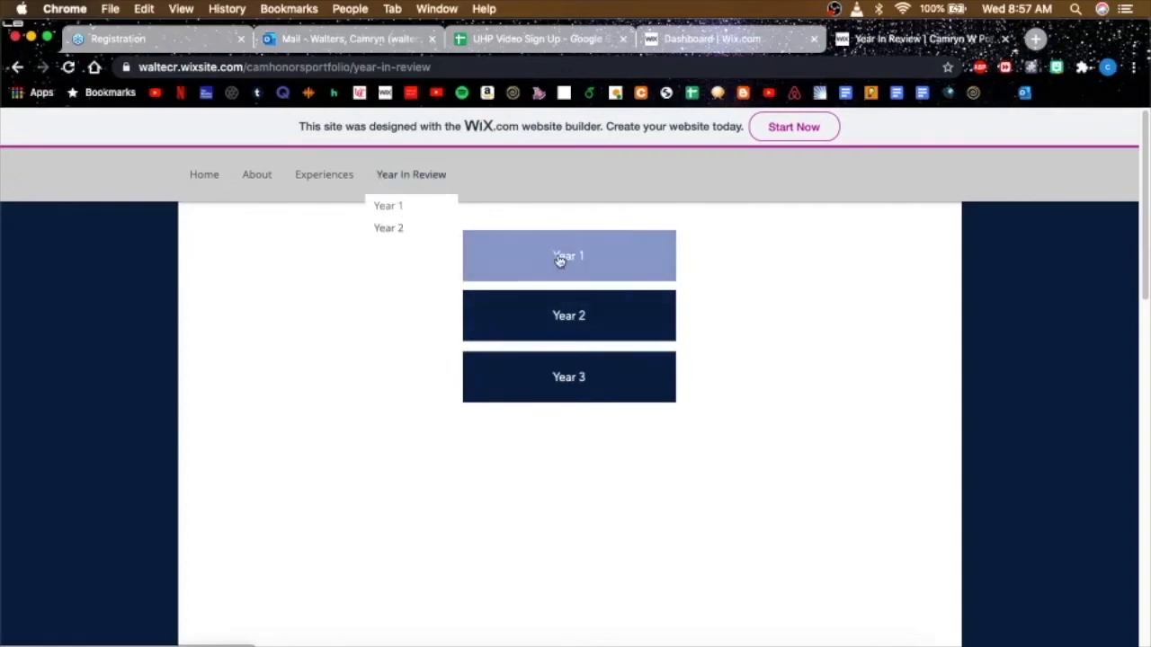
left_click(569, 256)
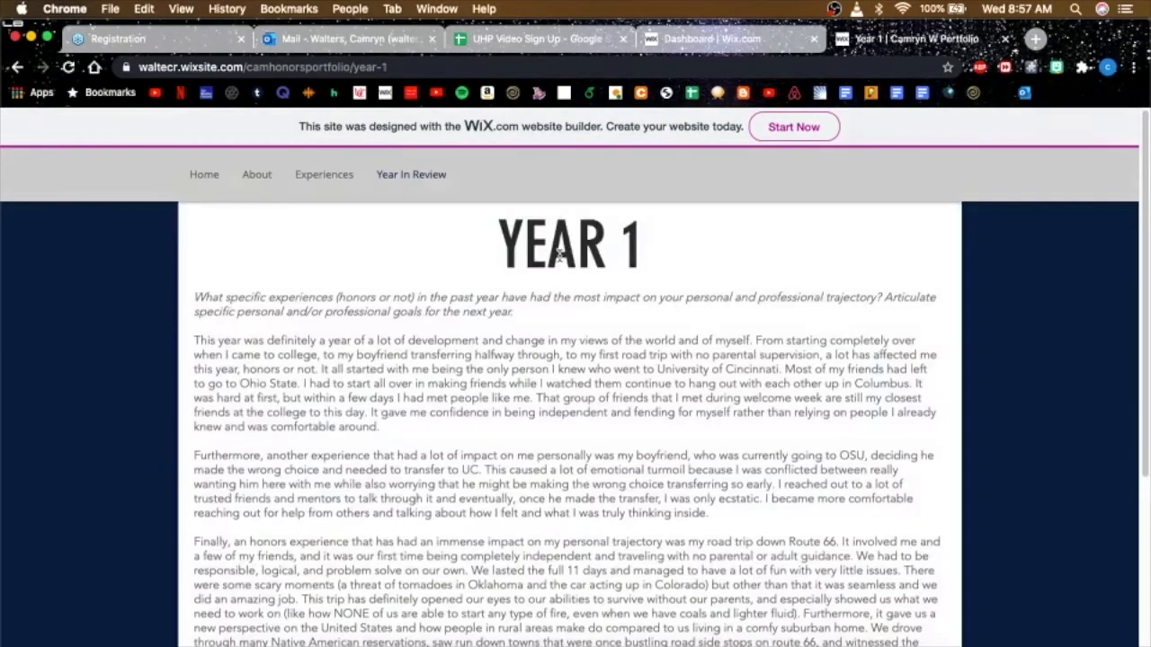
mouse_move(435, 297)
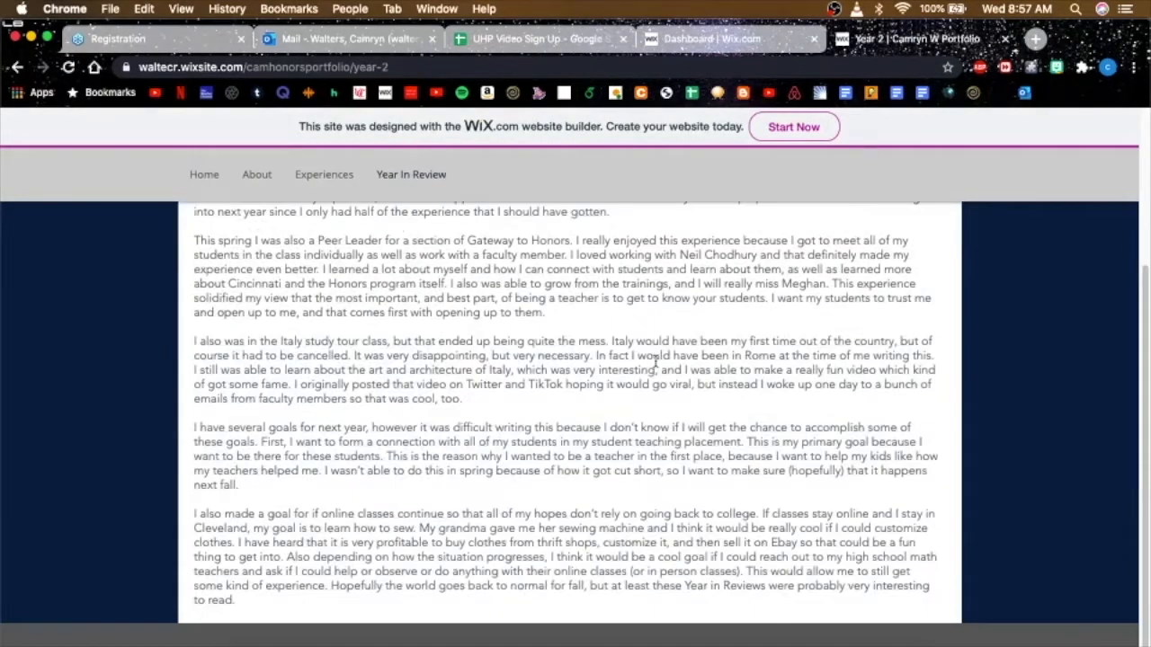
scroll("up", 3)
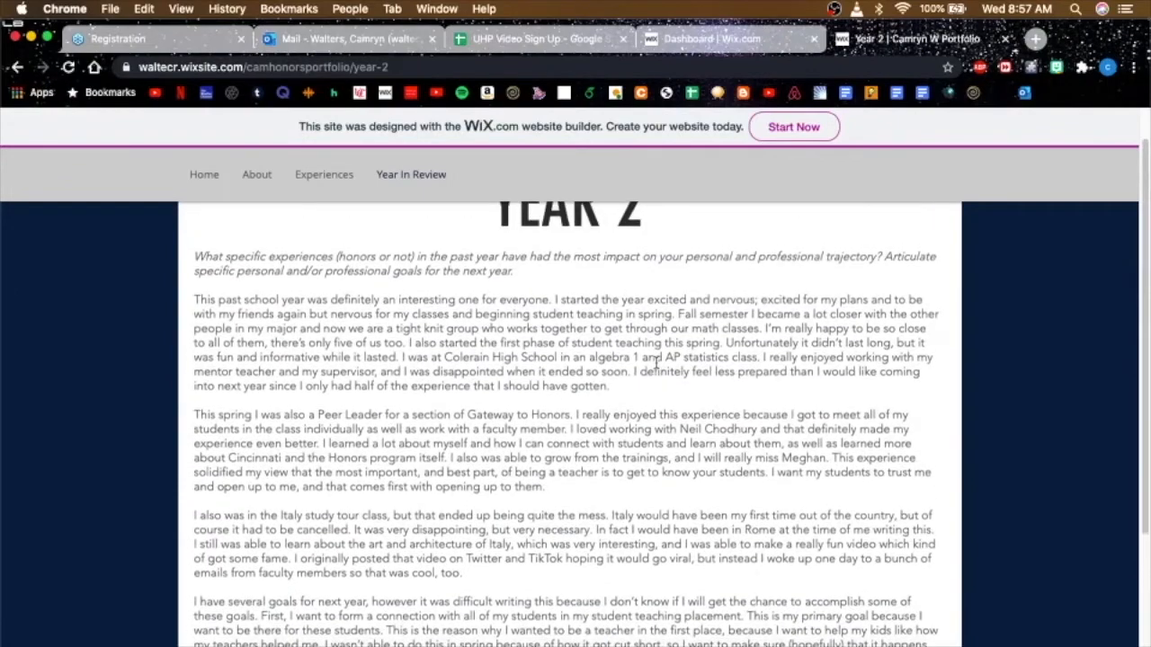
scroll("down", 3)
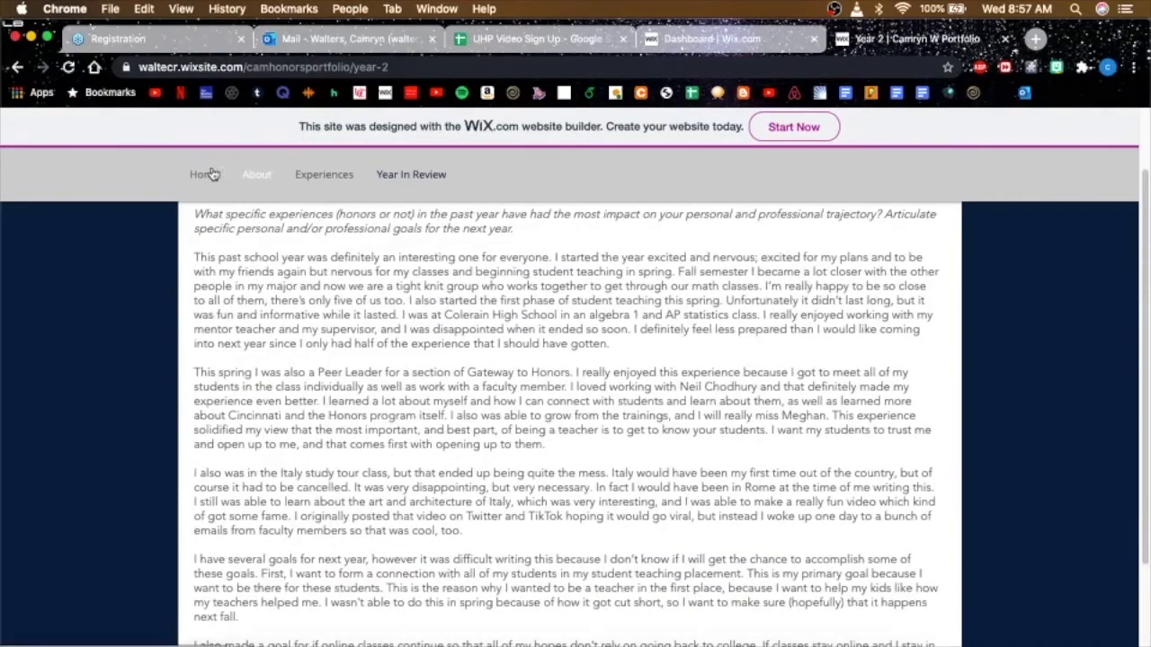
left_click(205, 175)
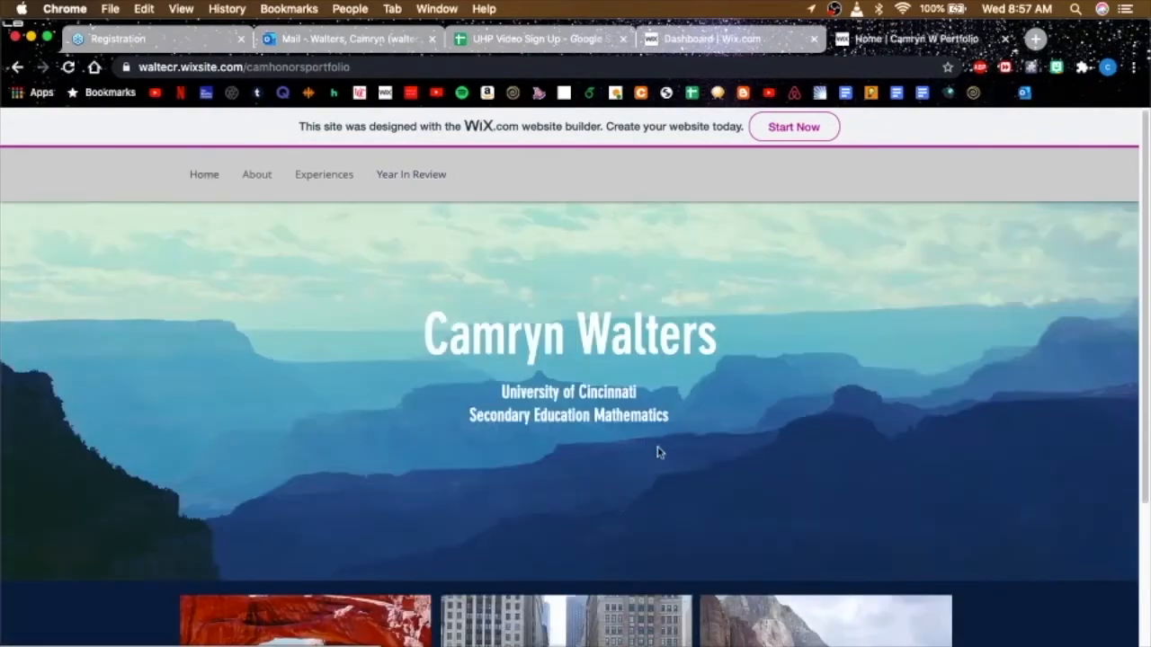
Step: Reach the Year 1 reflection page again through Year In Review and scroll to its top
left_click(411, 174)
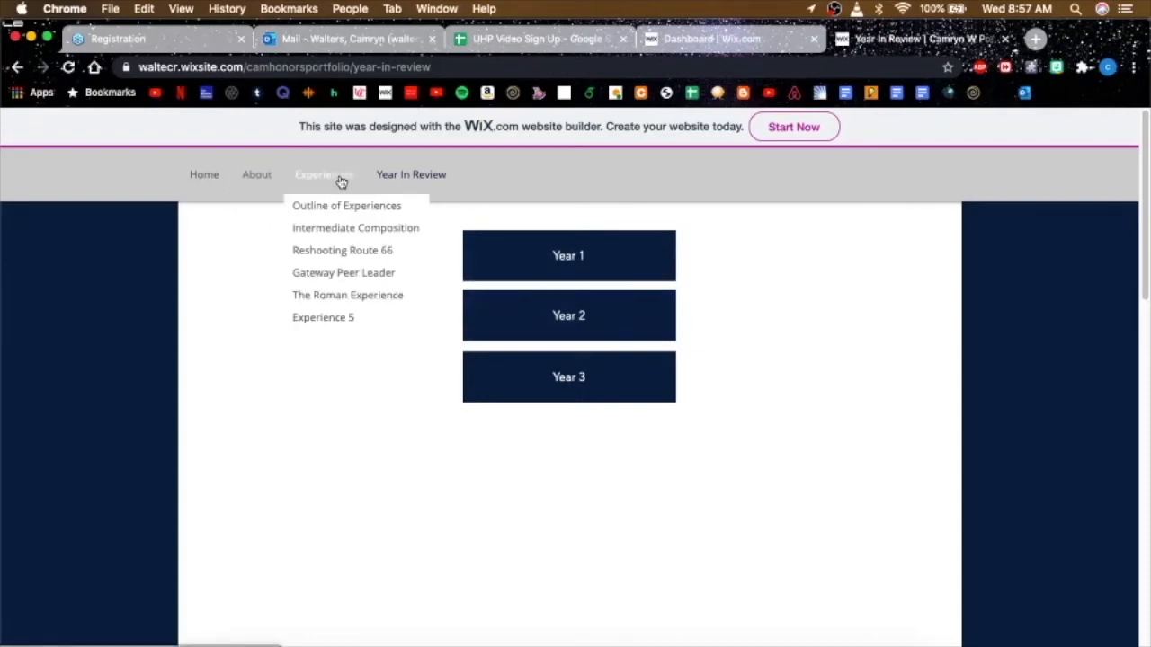
mouse_move(369, 187)
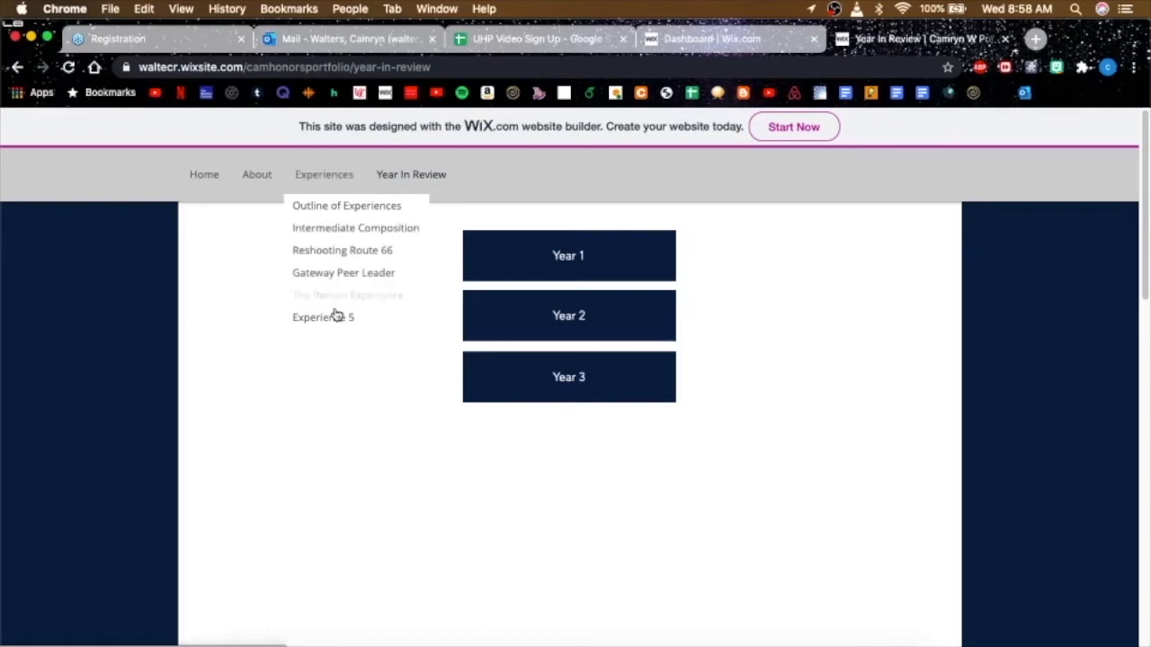
mouse_move(385, 182)
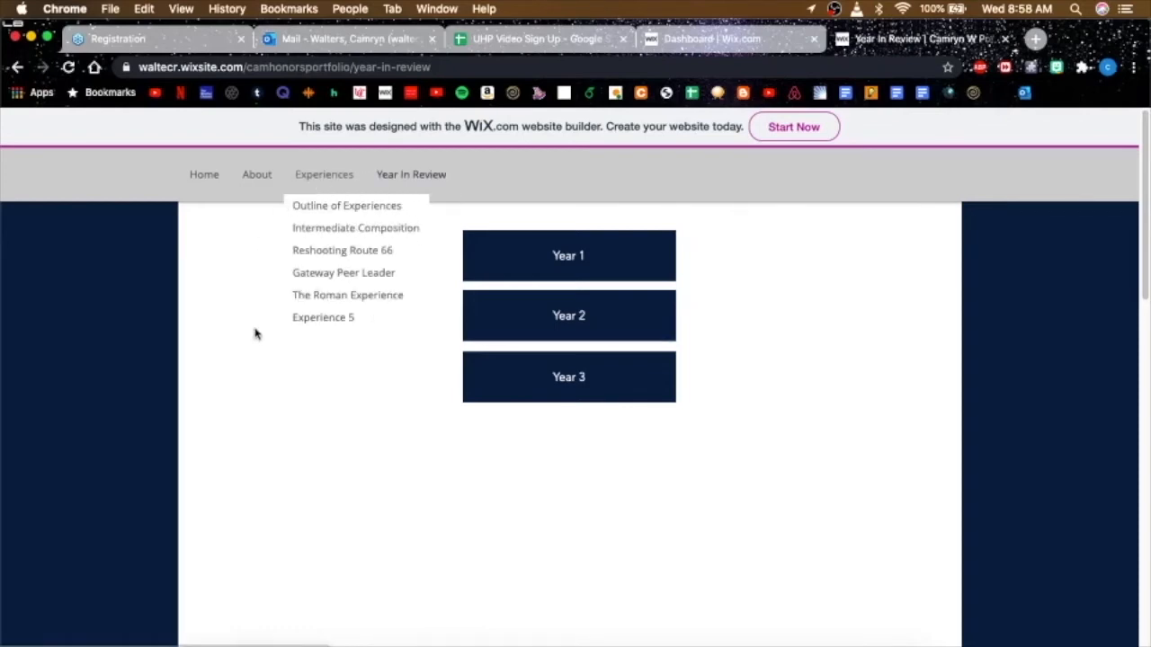
mouse_move(401, 187)
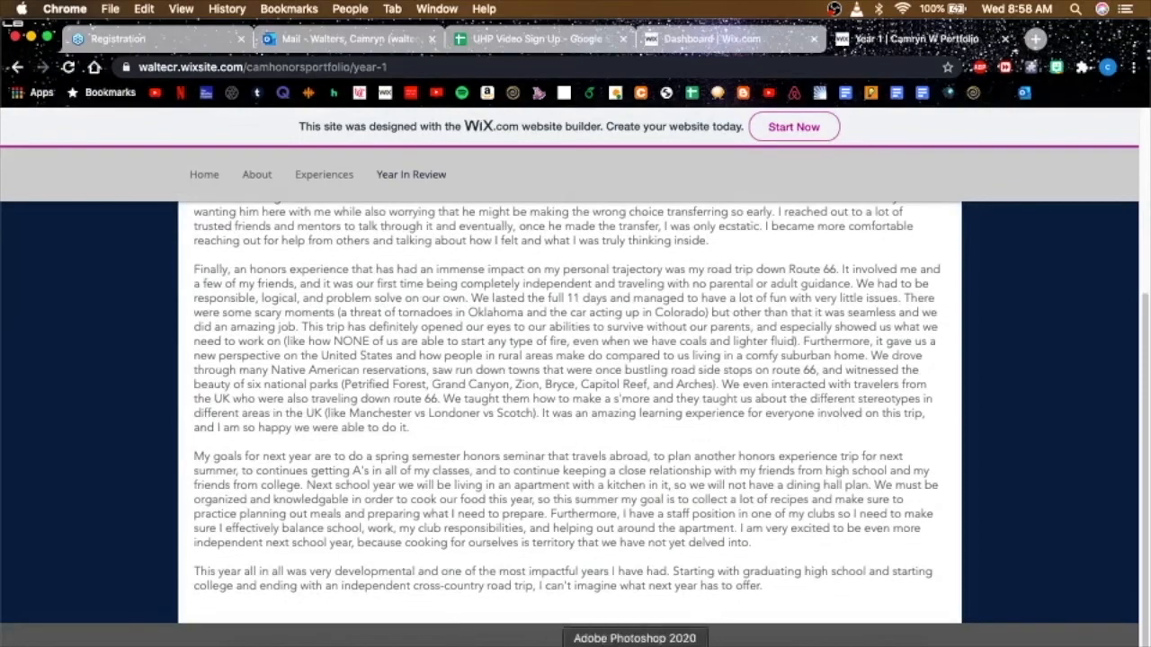
scroll("up", 3)
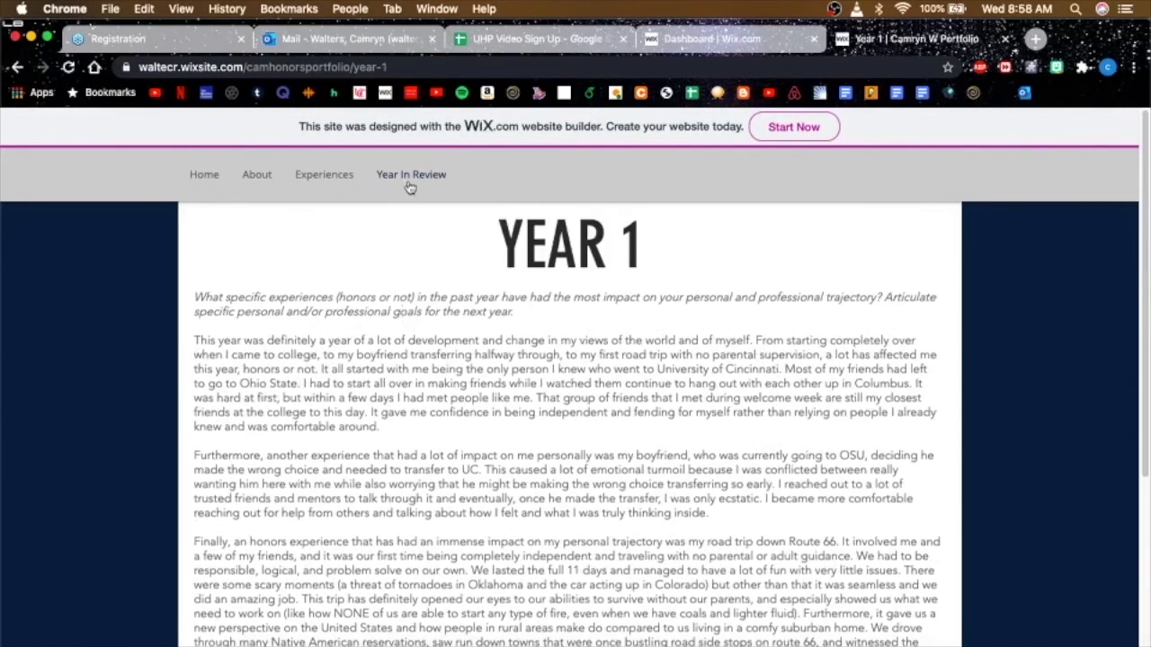
left_click(324, 175)
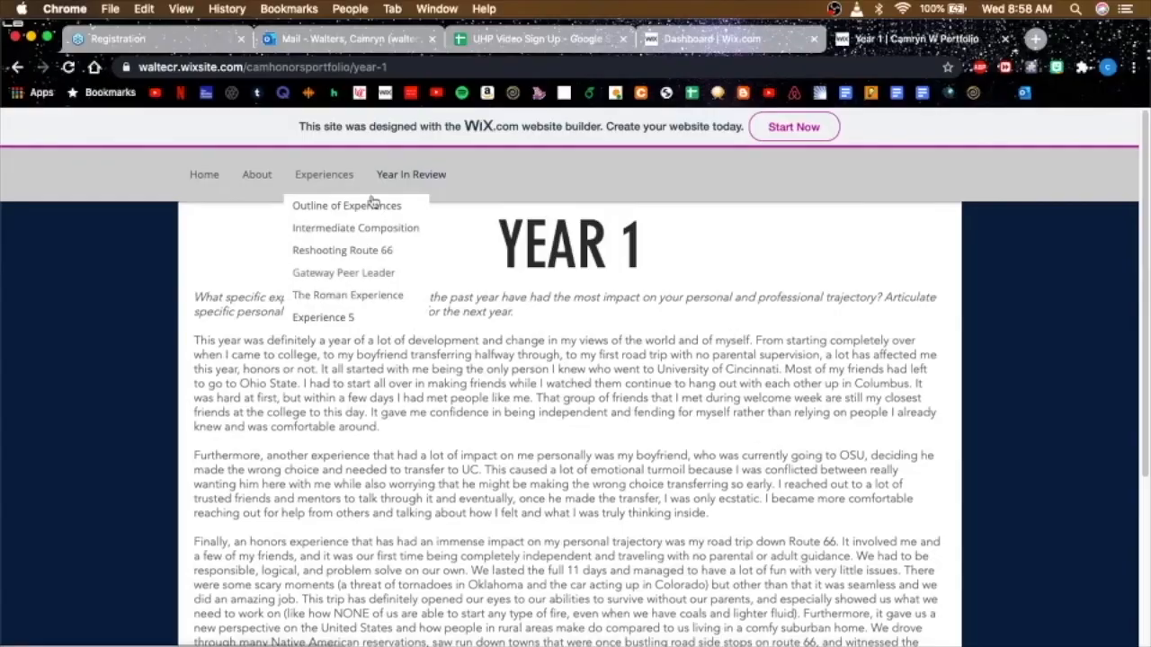